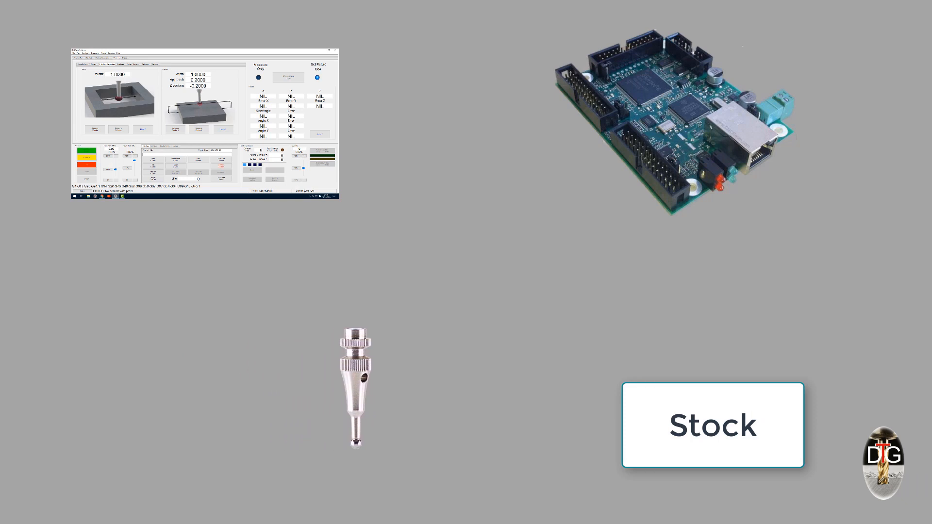
Step: Enter an X Length of 80 and run Single Center X, measuring 76.3227 from the block
{"action": "left_click_drag", "start_coordinate": [355, 387], "coordinate": [532, 386]}
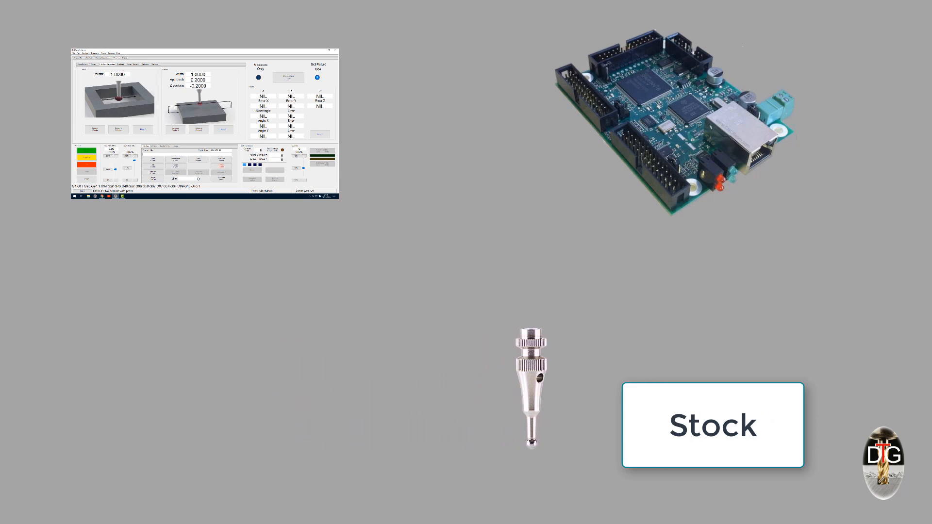
{"action": "left_click_drag", "start_coordinate": [532, 386], "coordinate": [606, 387]}
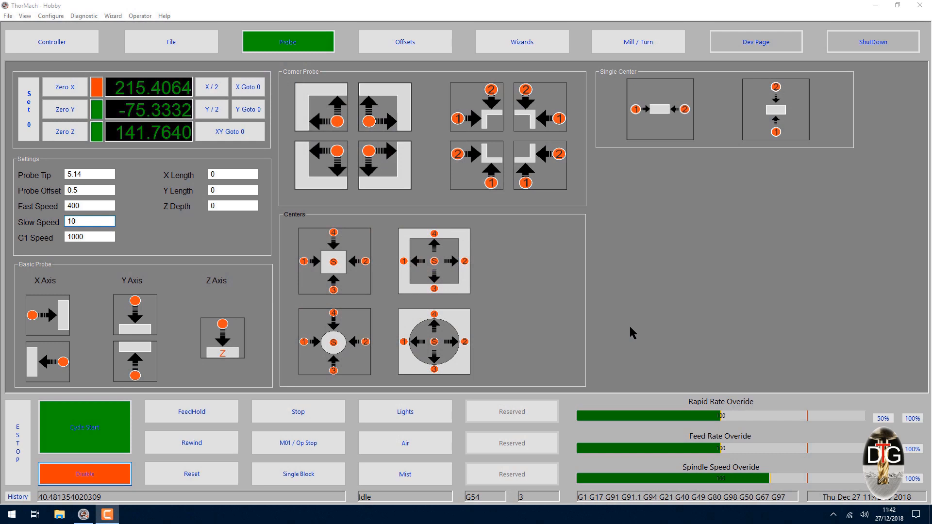
{"action": "left_click", "coordinate": [232, 175]}
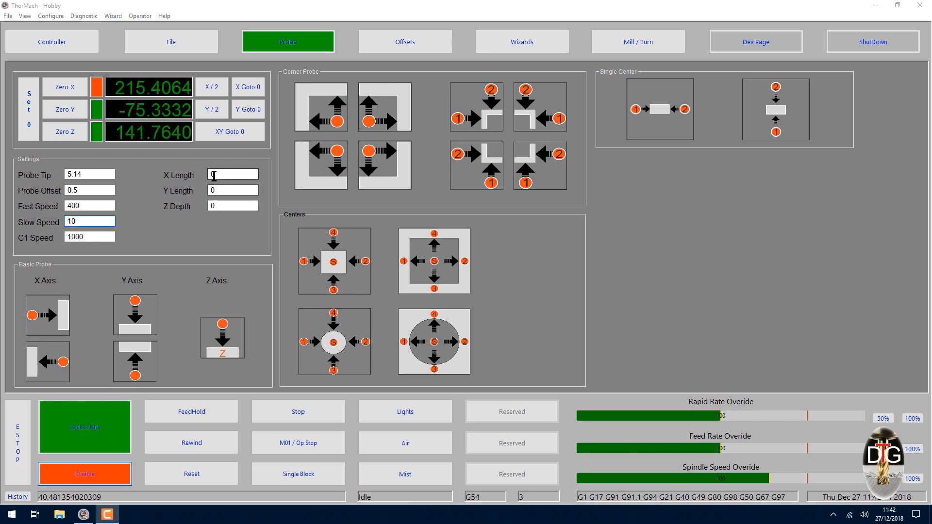
{"action": "left_click", "coordinate": [232, 175]}
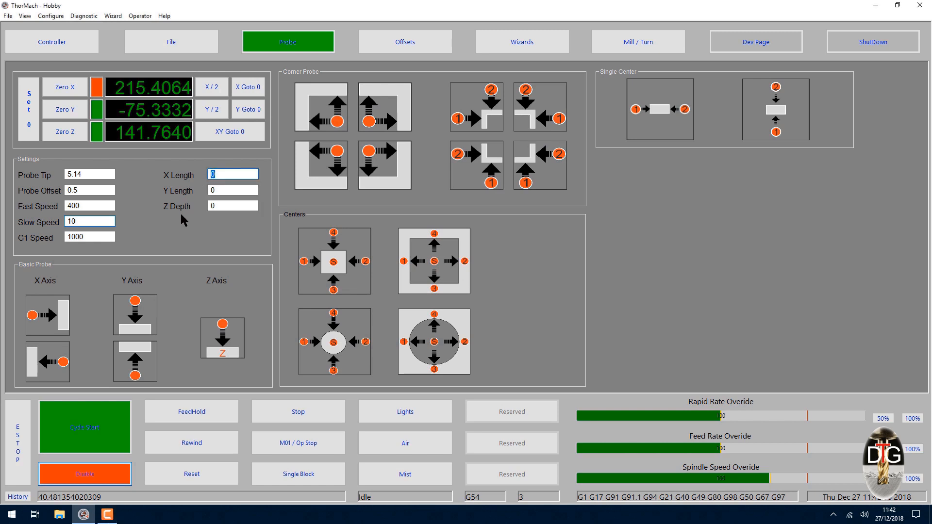
{"action": "type", "text": "80"}
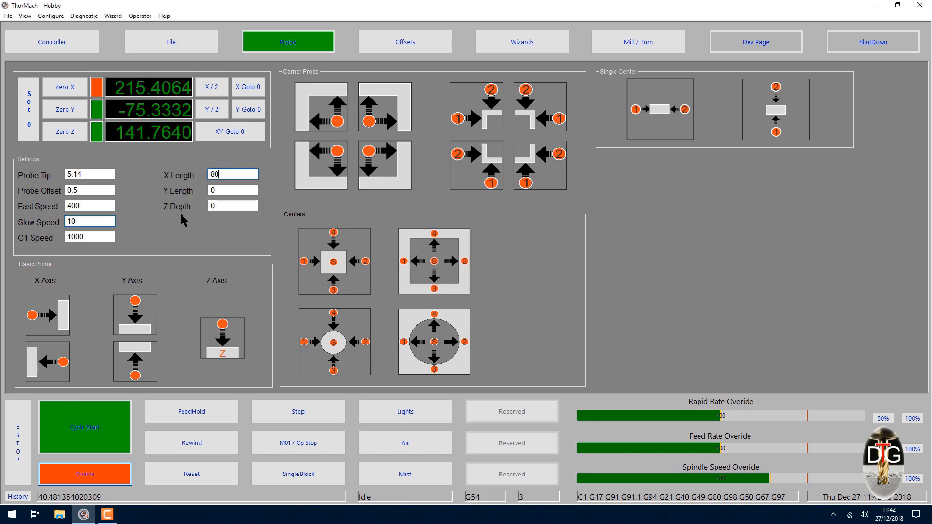
{"action": "left_click", "coordinate": [232, 189]}
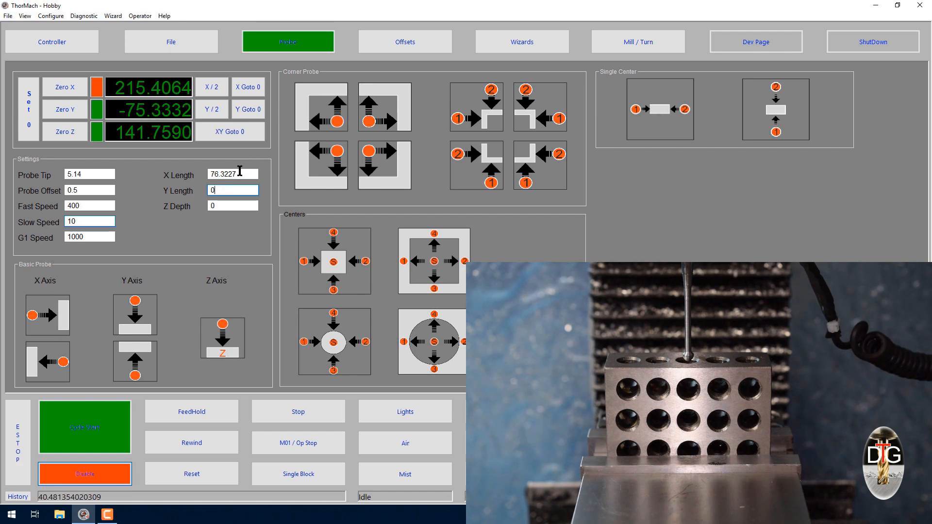
Step: Change X Length to 50 and run Single Center X, ending in a stock-hit warning
{"action": "left_click", "coordinate": [232, 174]}
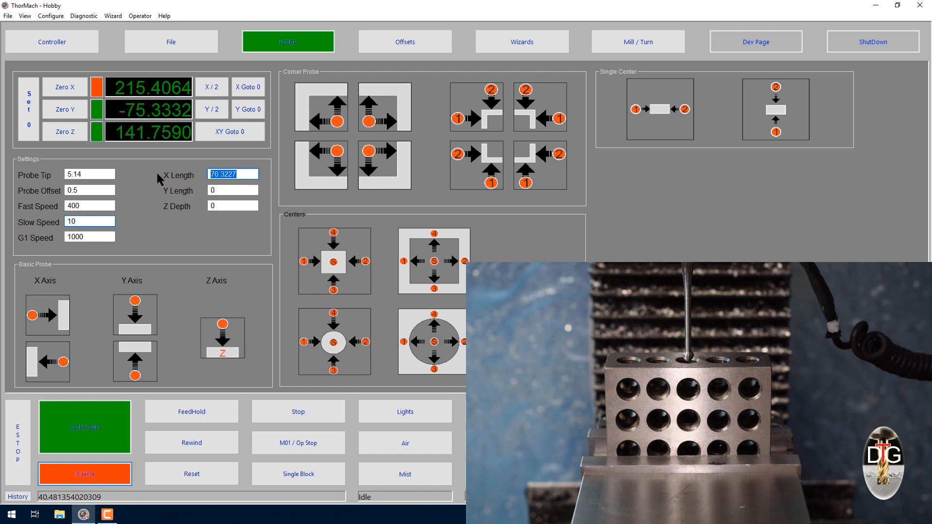
{"action": "type", "text": "50"}
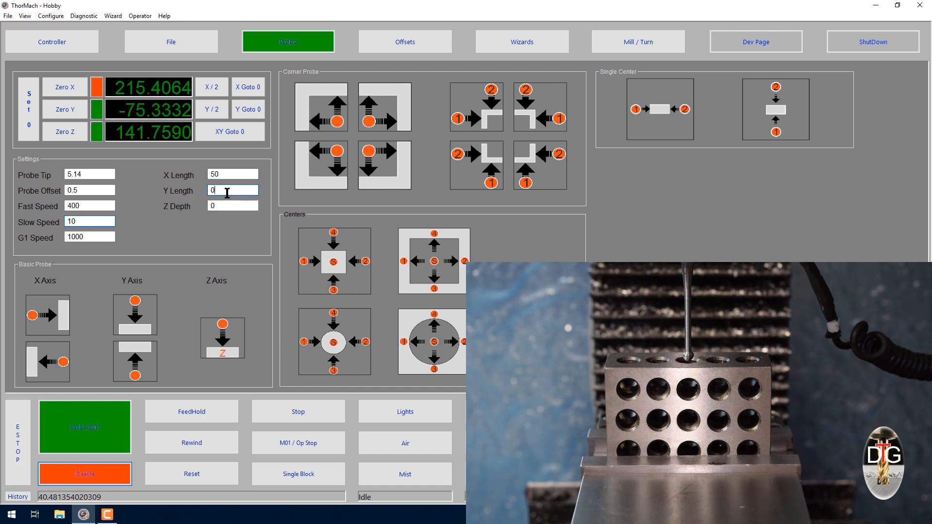
{"action": "mouse_move", "coordinate": [661, 123]}
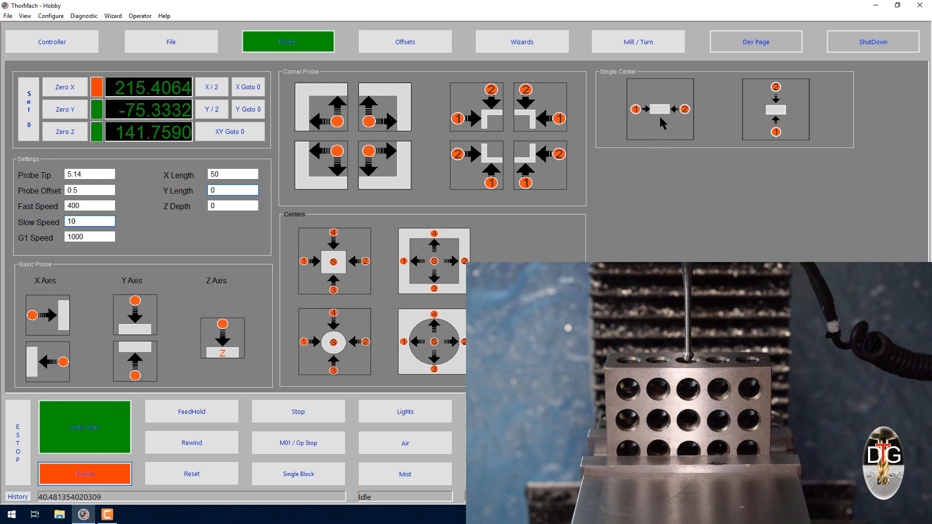
{"action": "left_click", "coordinate": [232, 190]}
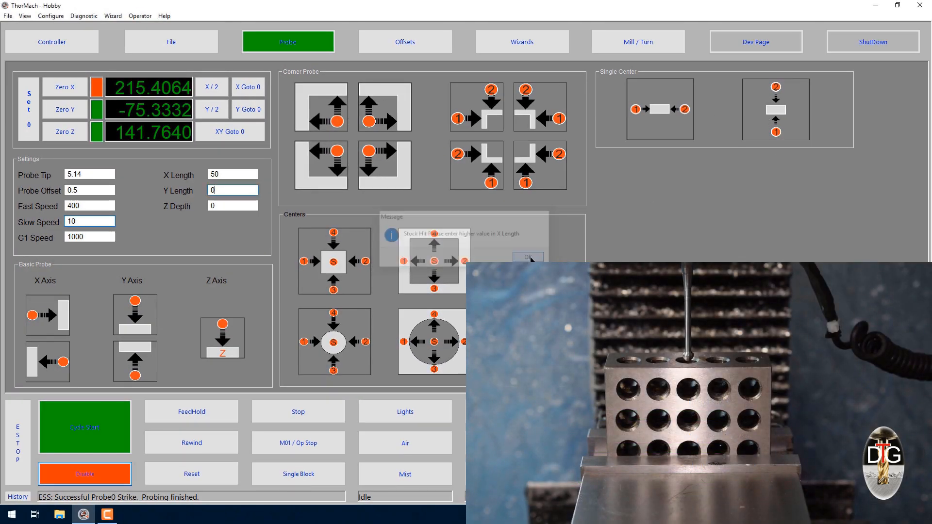
Step: Dismiss the stock-hit warning, rerun with X Length 11, and acknowledge the overshoot warning
{"action": "left_click", "coordinate": [527, 256]}
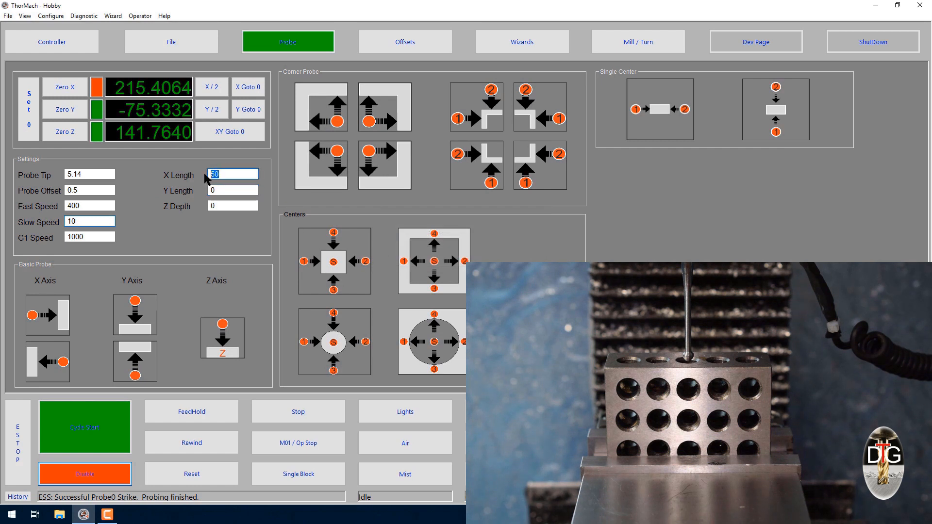
{"action": "type", "text": "11"}
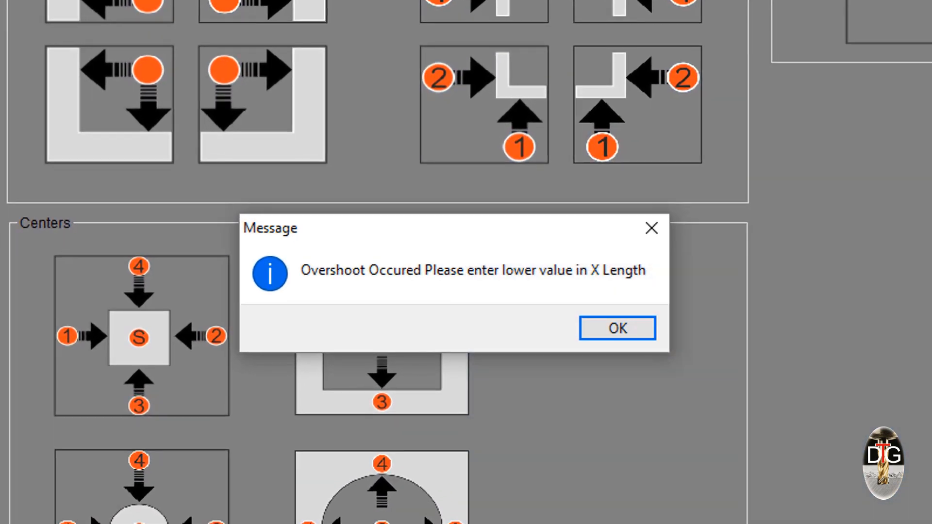
{"action": "mouse_move", "coordinate": [823, 241]}
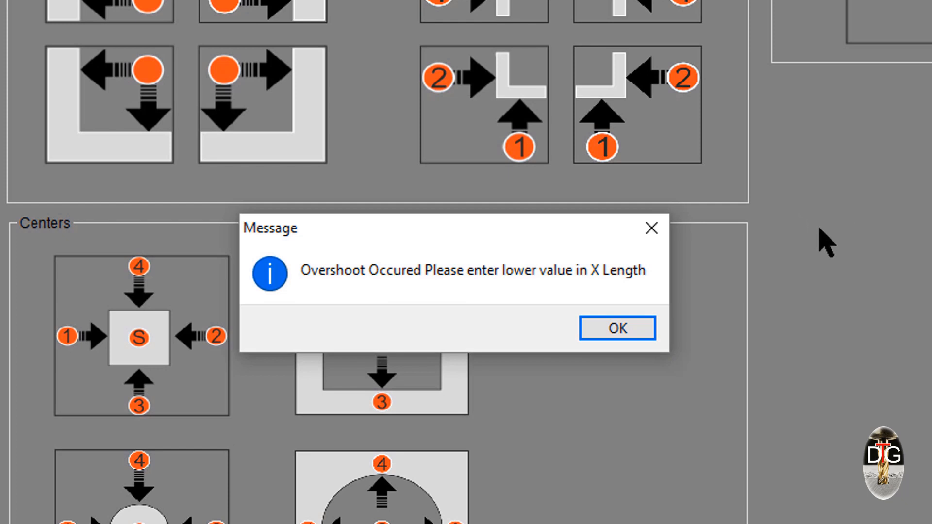
{"action": "left_click", "coordinate": [616, 328]}
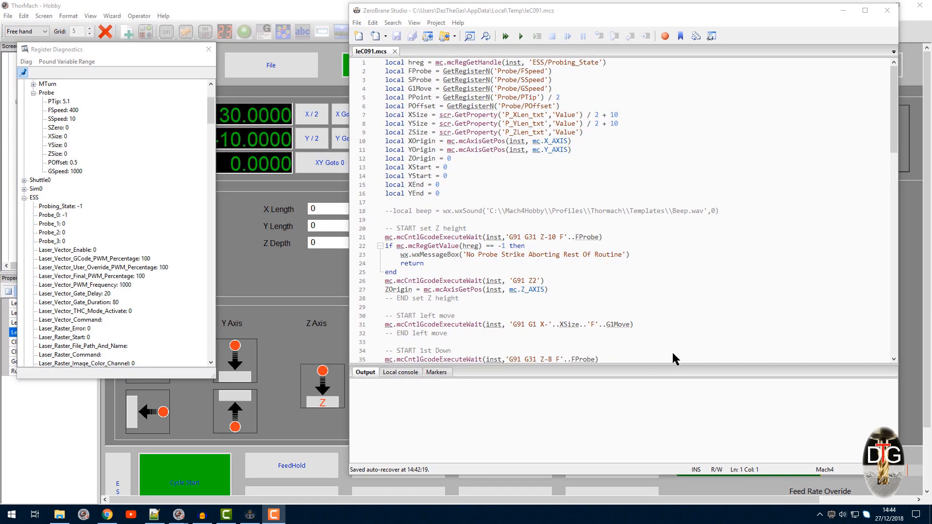
{"action": "left_click_drag", "start_coordinate": [385, 75], "coordinate": [440, 193]}
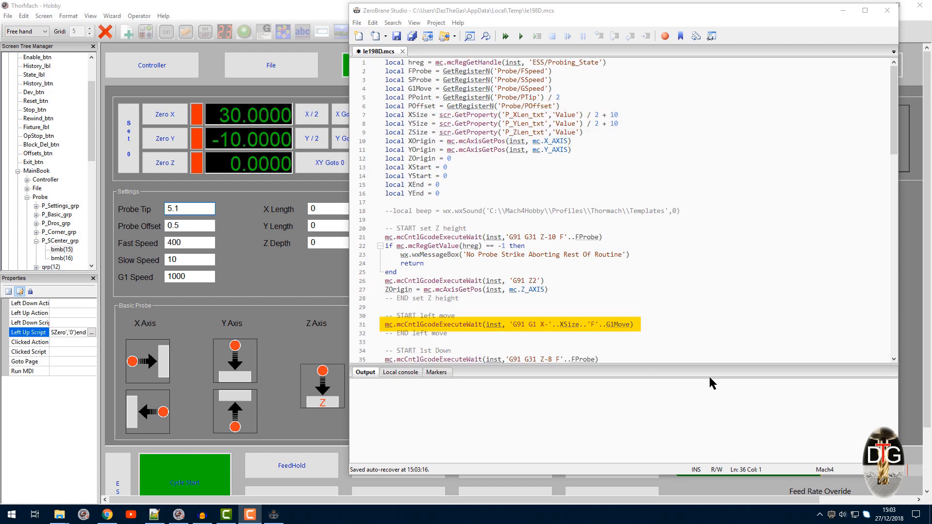
{"action": "scroll", "scroll_direction": "down", "scroll_amount": 3}
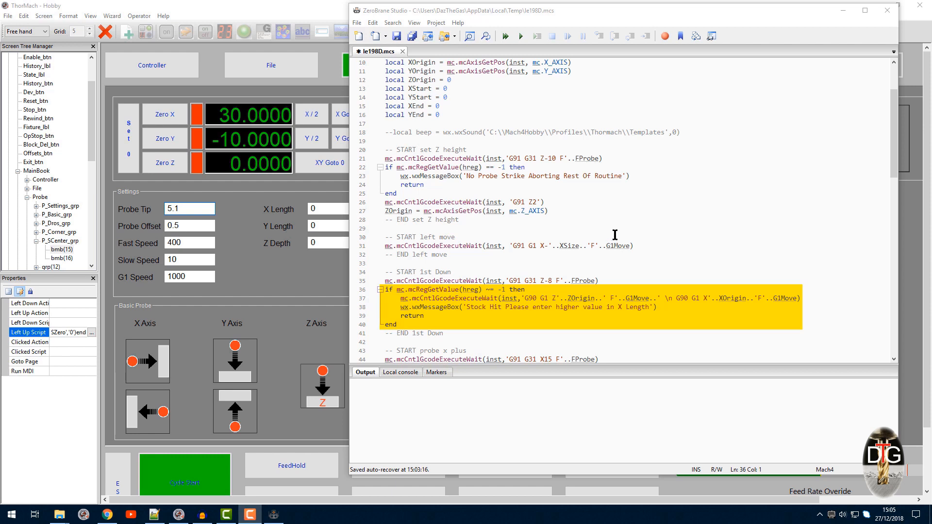
{"action": "scroll", "scroll_direction": "down", "scroll_amount": 3}
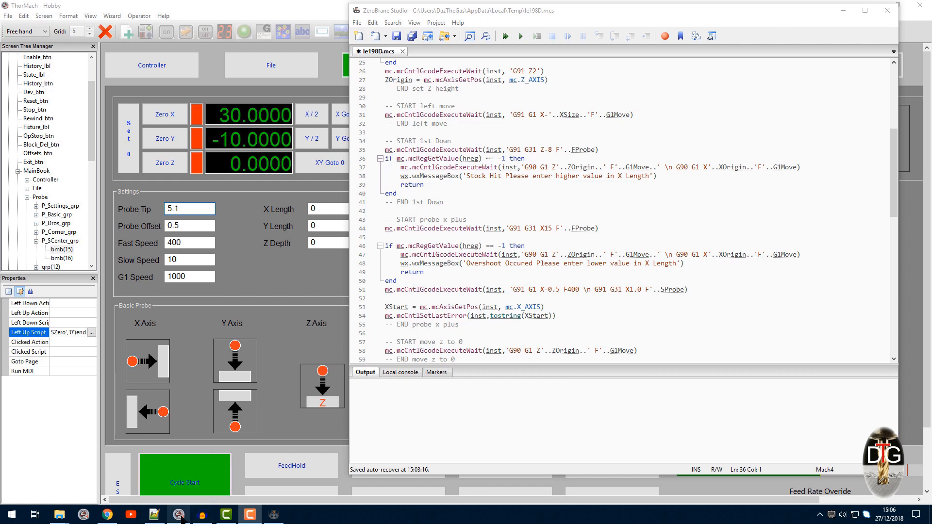
Step: Bring up the Warp9TD ESS Mach4 Build 232 post listing Probing_State register values
{"action": "left_click", "coordinate": [106, 515]}
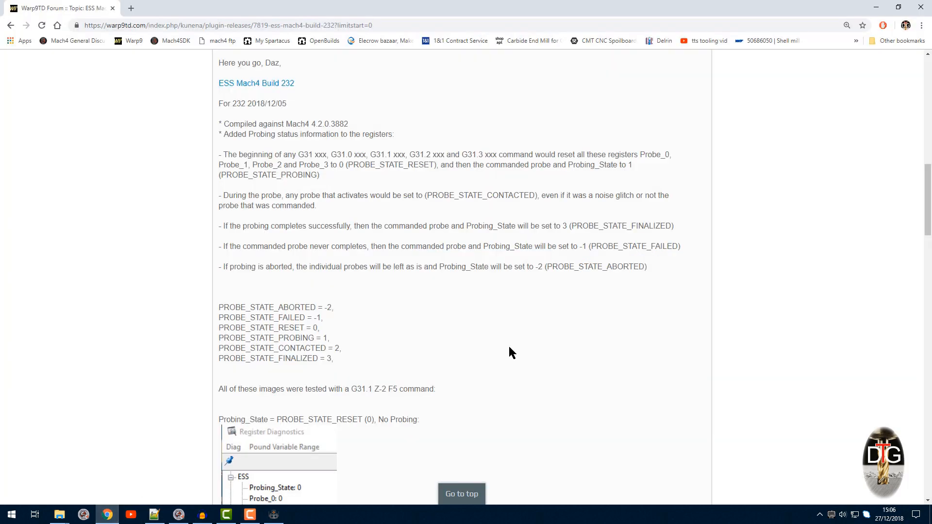
{"action": "mouse_move", "coordinate": [523, 349]}
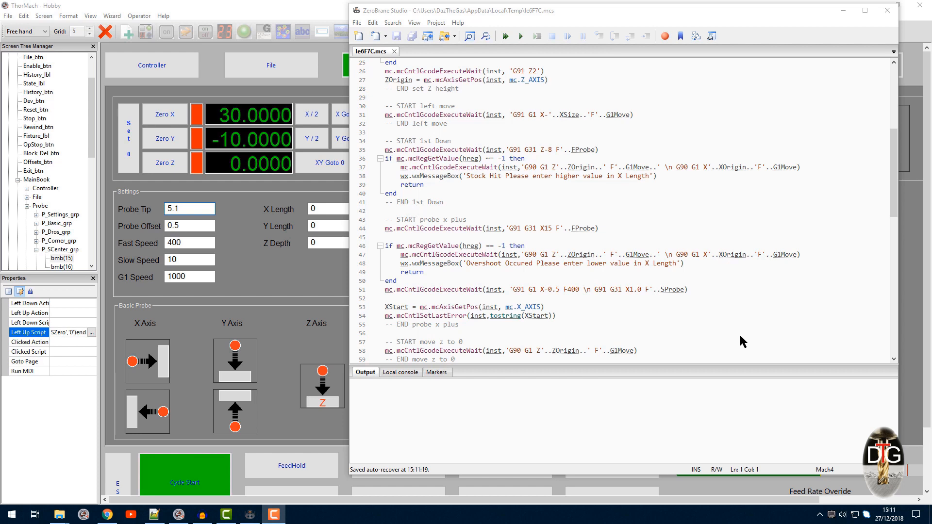
{"action": "mouse_move", "coordinate": [886, 11]}
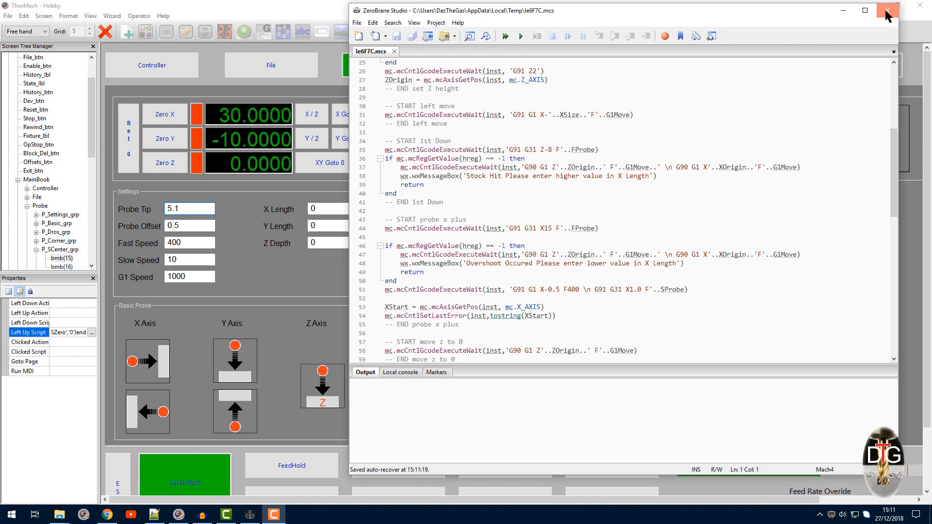
Step: Close ZeroBrane, exit Edit Screen via the Operator menu, and show the Probe page
{"action": "left_click", "coordinate": [886, 10]}
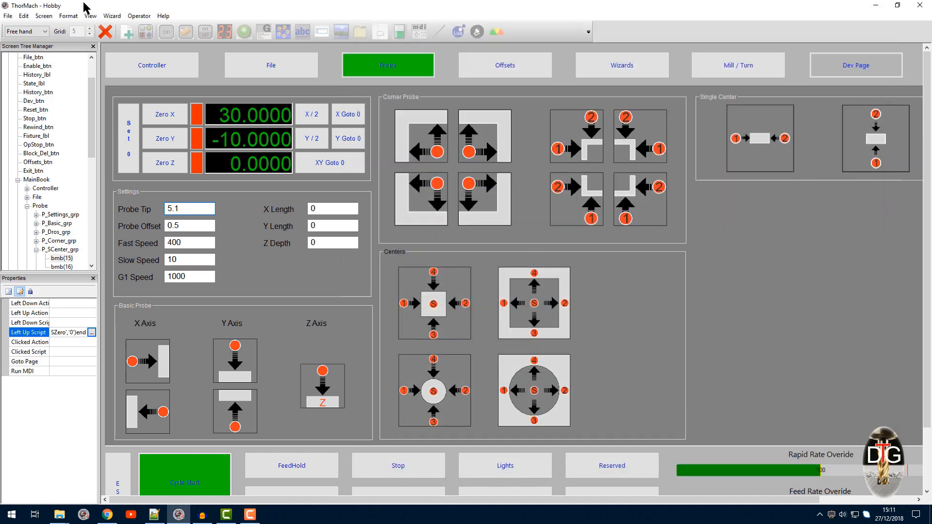
{"action": "left_click", "coordinate": [138, 16]}
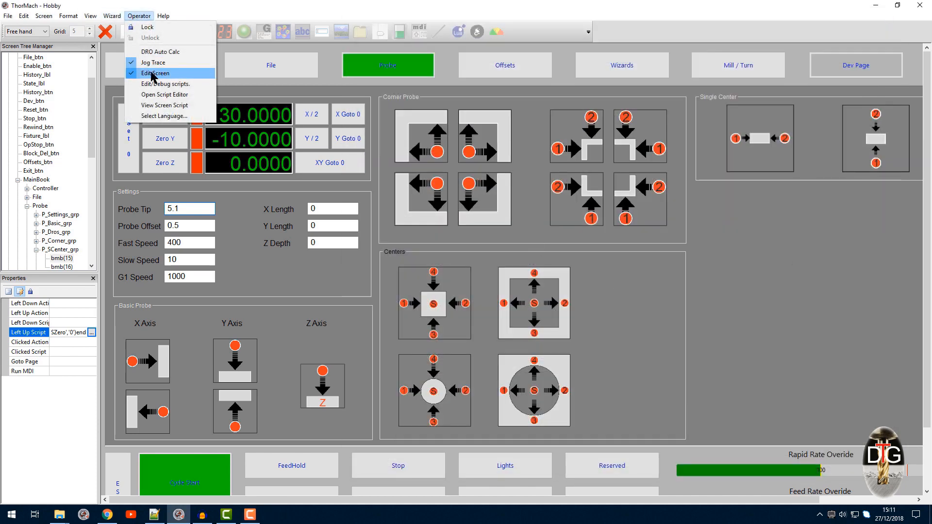
{"action": "left_click", "coordinate": [155, 72]}
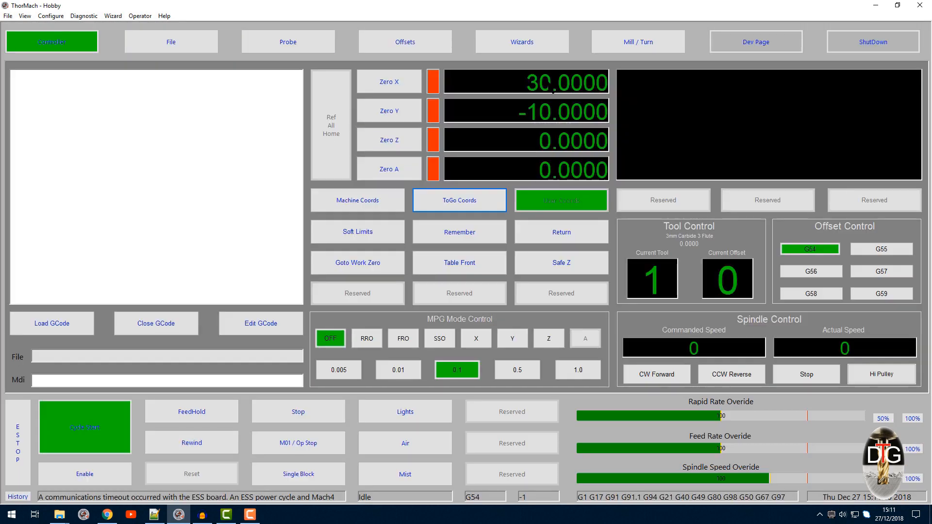
{"action": "left_click", "coordinate": [287, 41]}
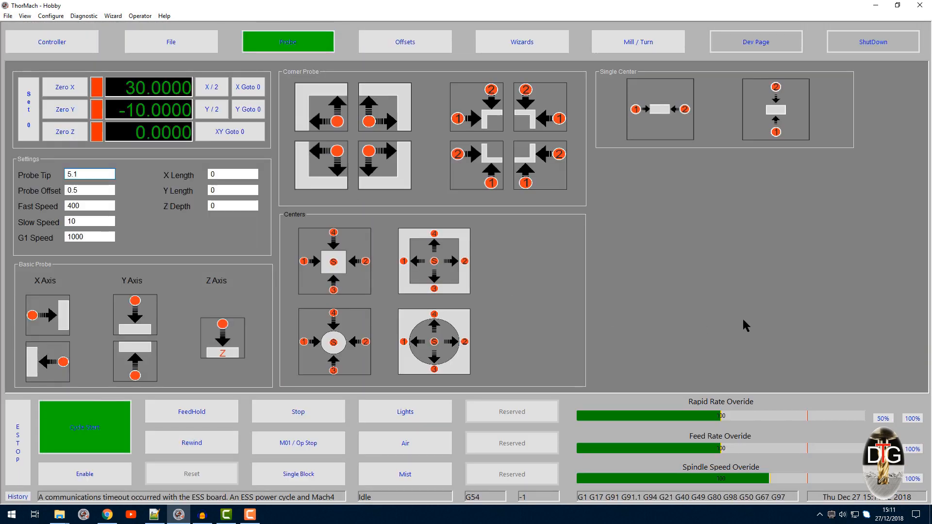
{"action": "left_click", "coordinate": [89, 173]}
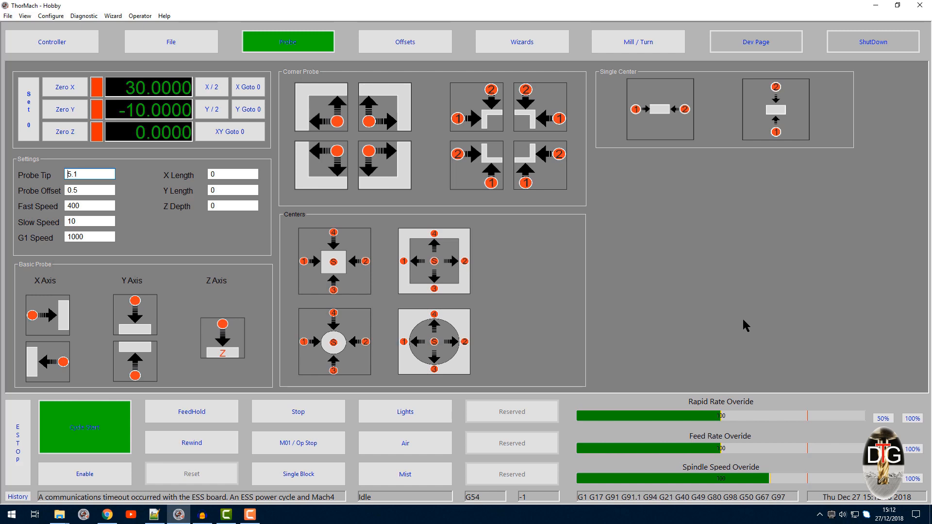
{"action": "mouse_move", "coordinate": [747, 286]}
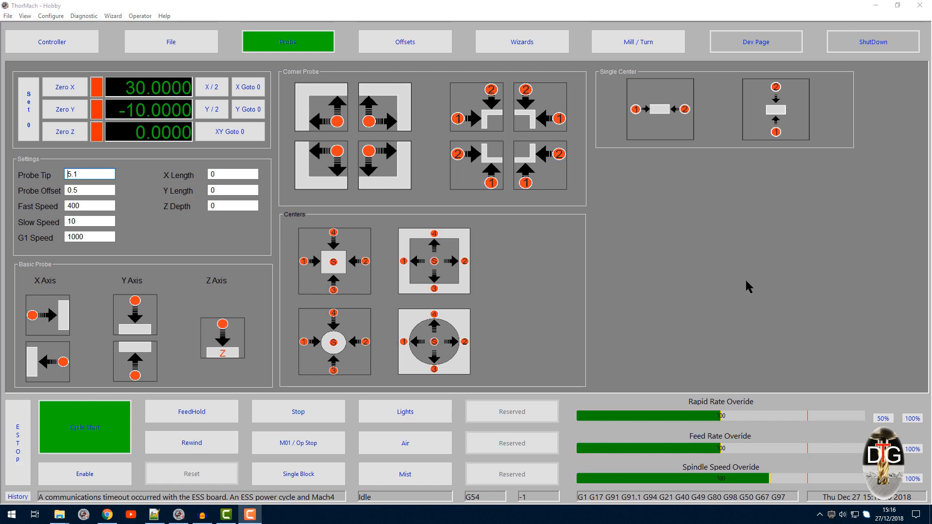